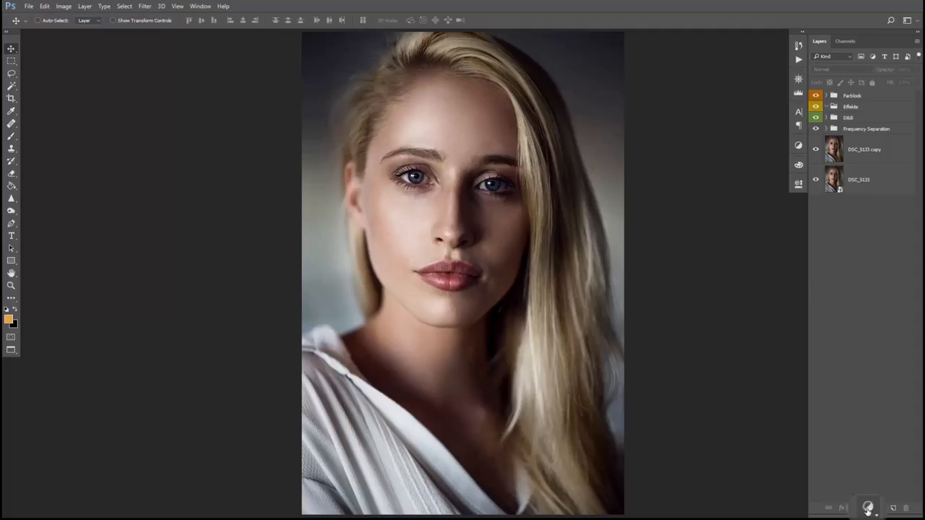
# Step: Add a Photo Filter adjustment layer above the portrait layers
pyautogui.click(867, 509)
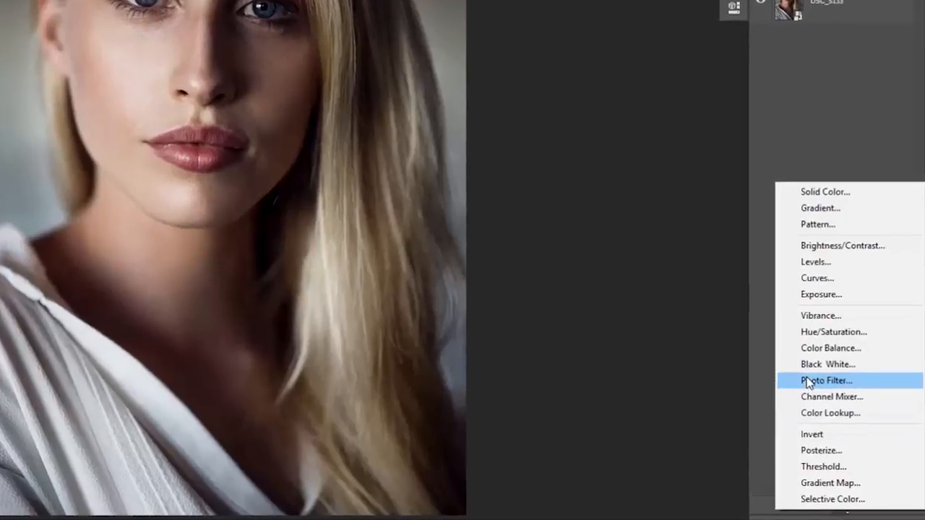
pyautogui.click(824, 381)
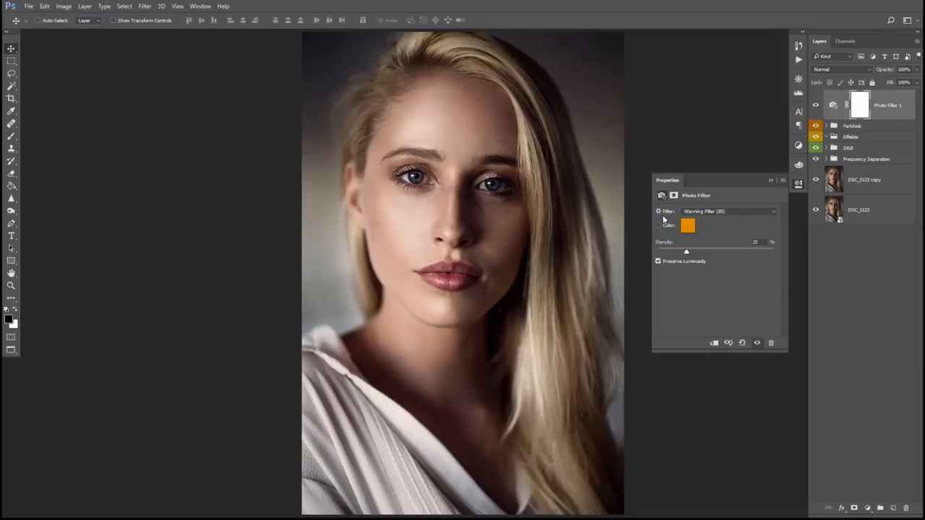
# Step: Choose the Warming Filter (85) preset and raise its density to warm the whole portrait
pyautogui.click(729, 211)
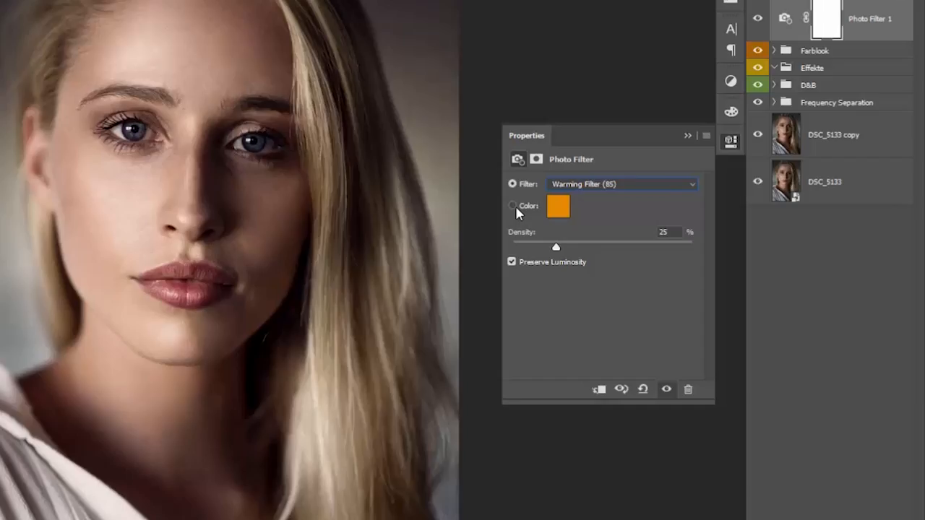
pyautogui.click(621, 184)
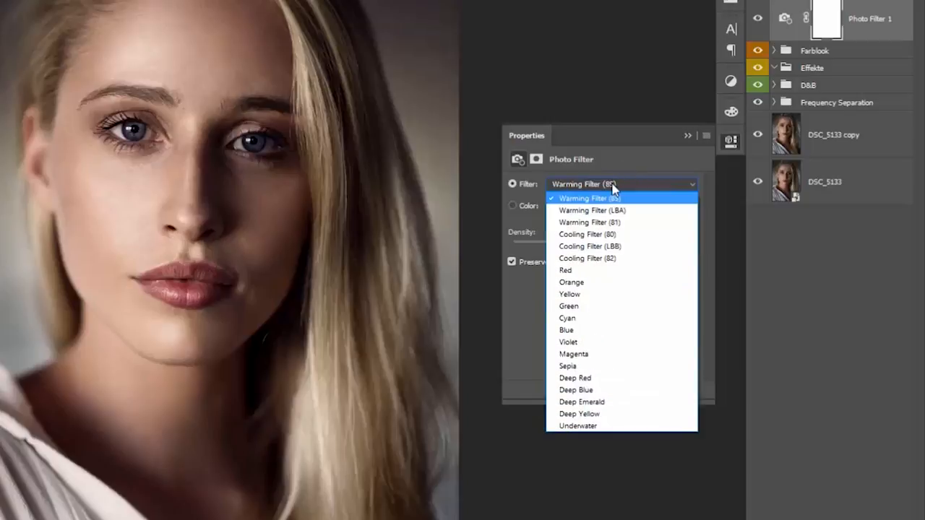
pyautogui.click(587, 198)
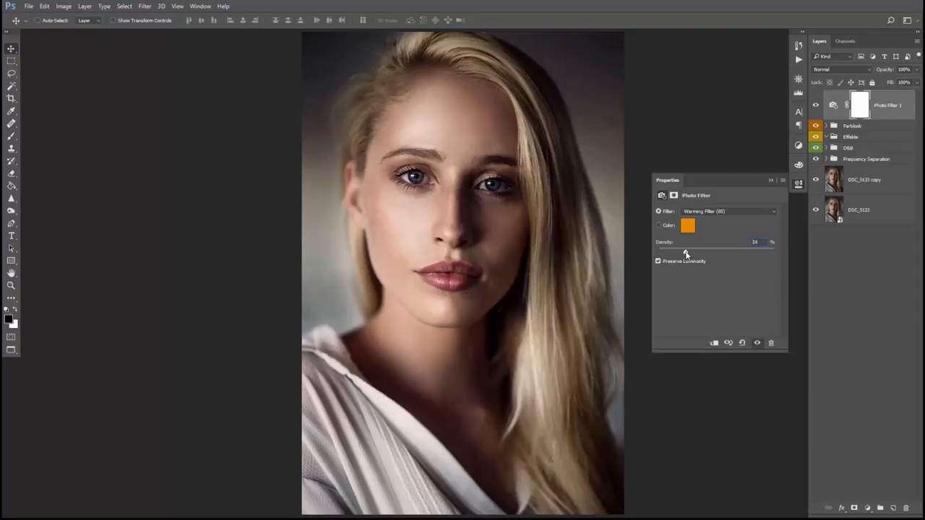
pyautogui.moveTo(687, 251); pyautogui.dragTo(708, 251)
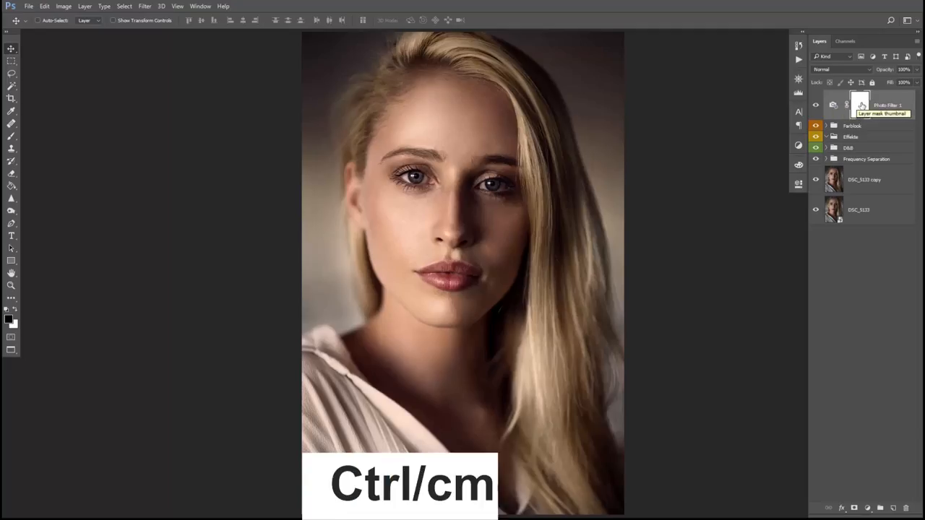
# Step: Invert the Photo Filter mask to black with Ctrl+I, keeping the mask when prompted
pyautogui.press('ctrl+i')
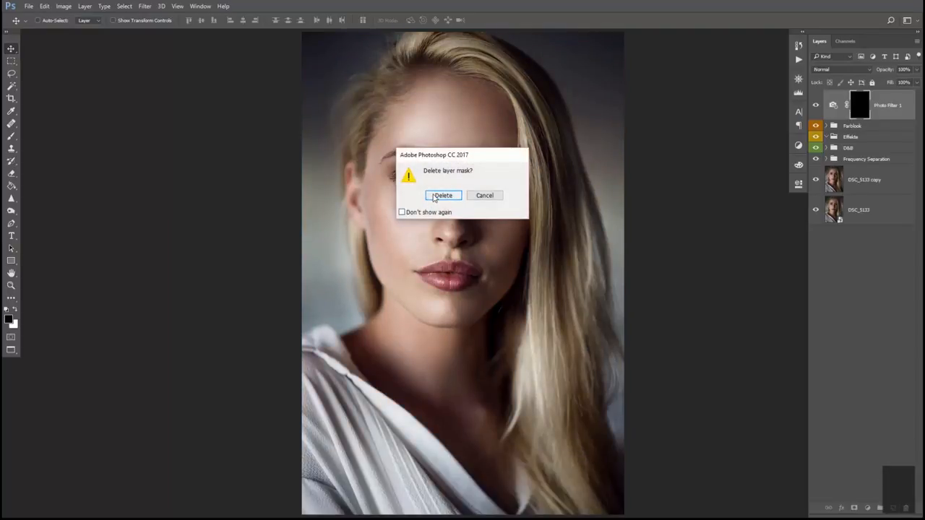
pyautogui.click(442, 195)
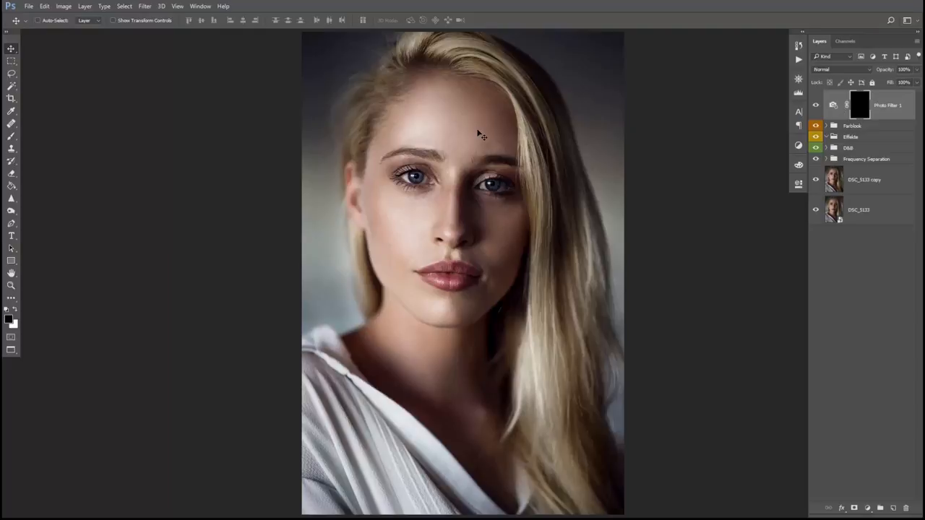
pyautogui.moveTo(225, 191)
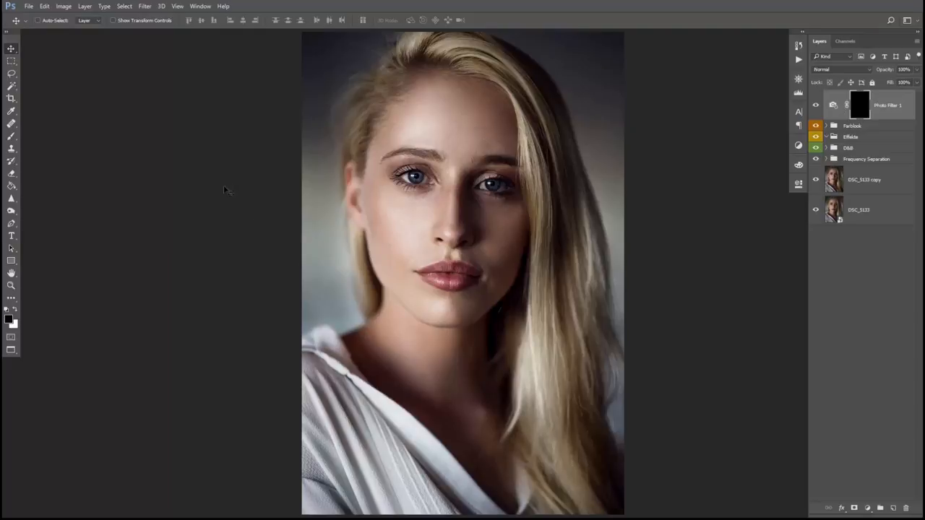
# Step: Paint white with the Brush over the face on the mask so the warm tan shows only on skin
pyautogui.click(12, 124)
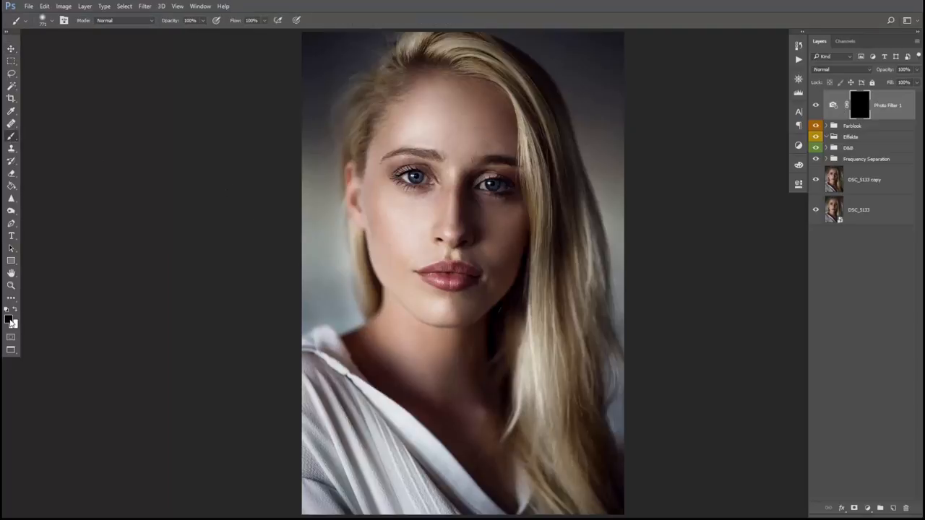
pyautogui.click(8, 320)
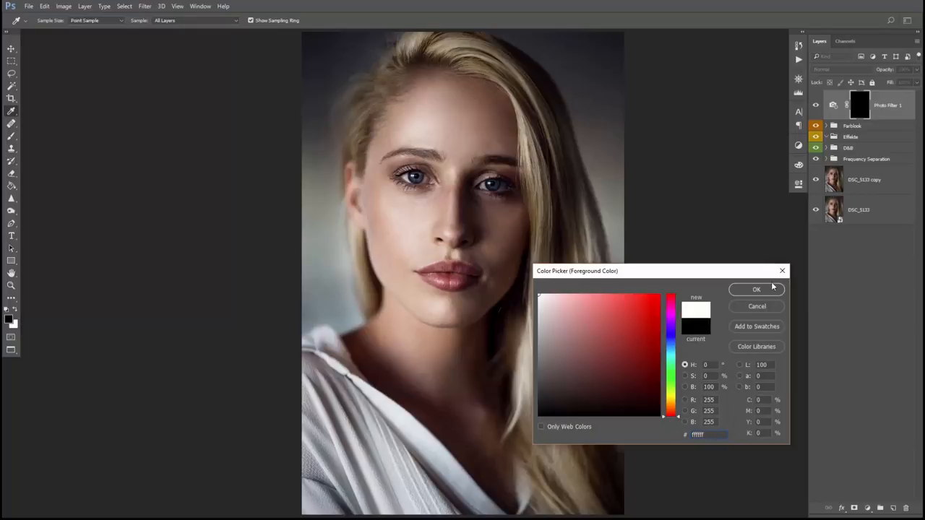
pyautogui.click(756, 290)
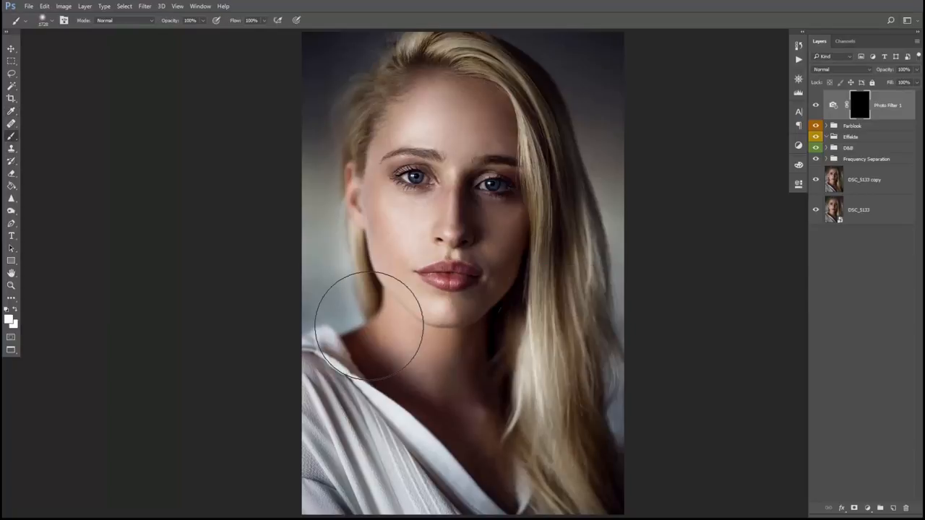
pyautogui.rightClick(368, 330)
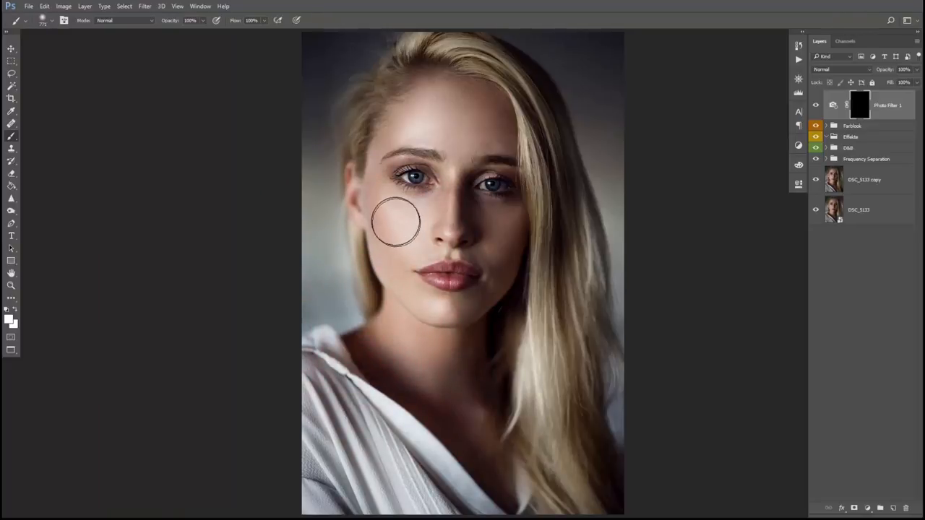
pyautogui.moveTo(396, 219); pyautogui.dragTo(388, 213)
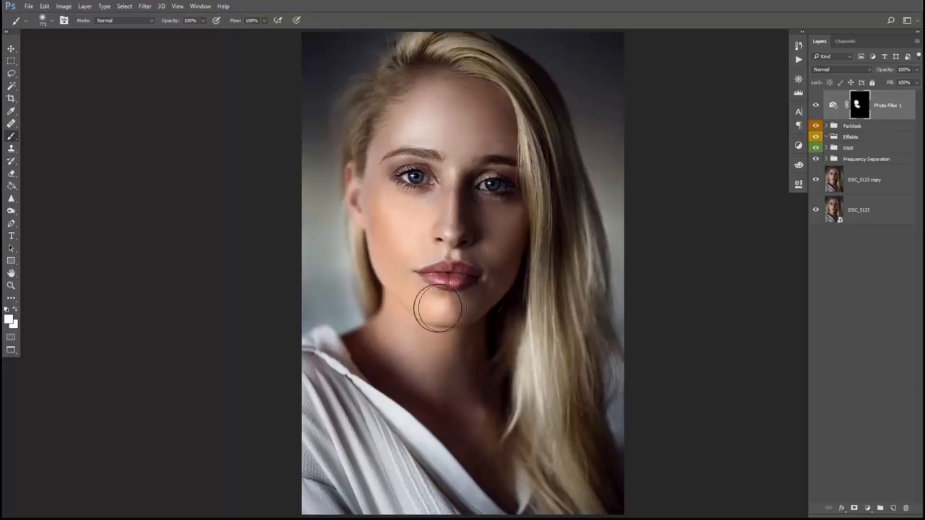
pyautogui.moveTo(407, 127)
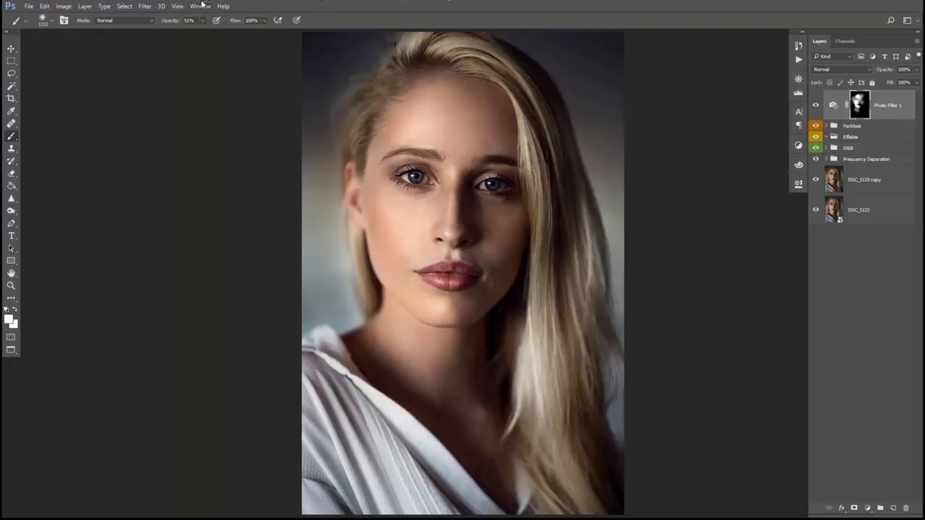
# Step: Show the mask's Properties and lower its Density to soften the tanned face against its surroundings
pyautogui.click(200, 5)
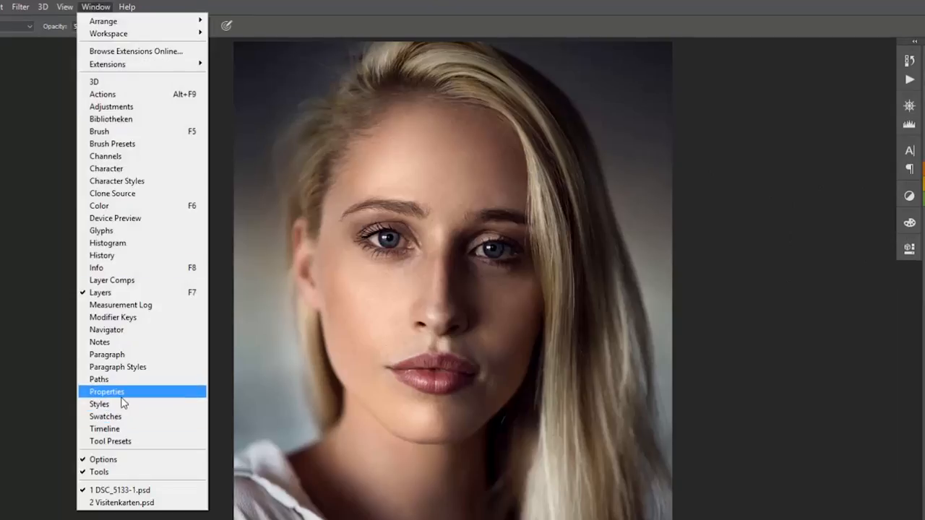
pyautogui.click(107, 391)
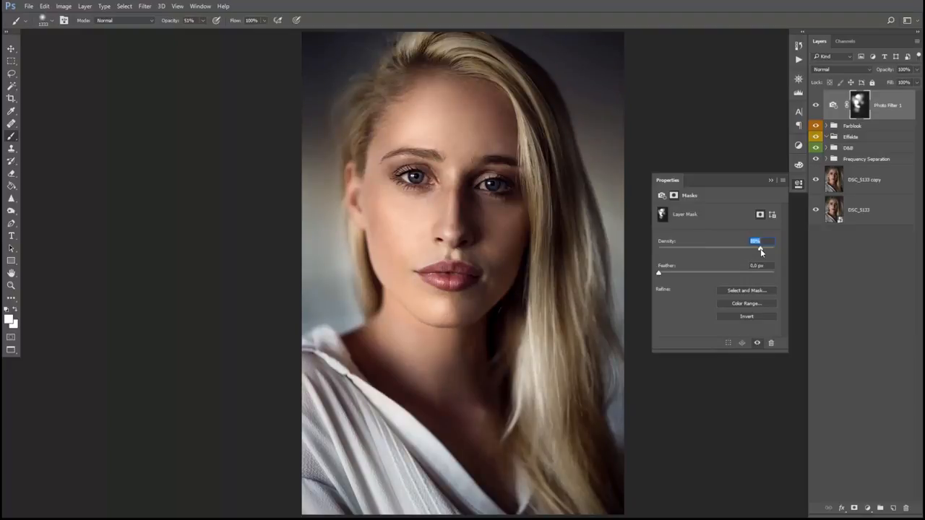
pyautogui.moveTo(759, 248); pyautogui.dragTo(738, 249)
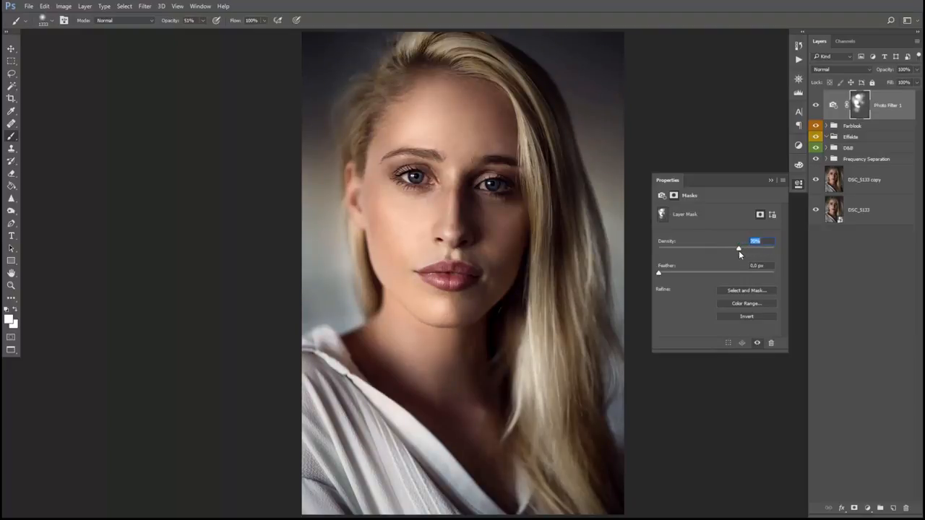
pyautogui.moveTo(738, 248); pyautogui.dragTo(724, 249)
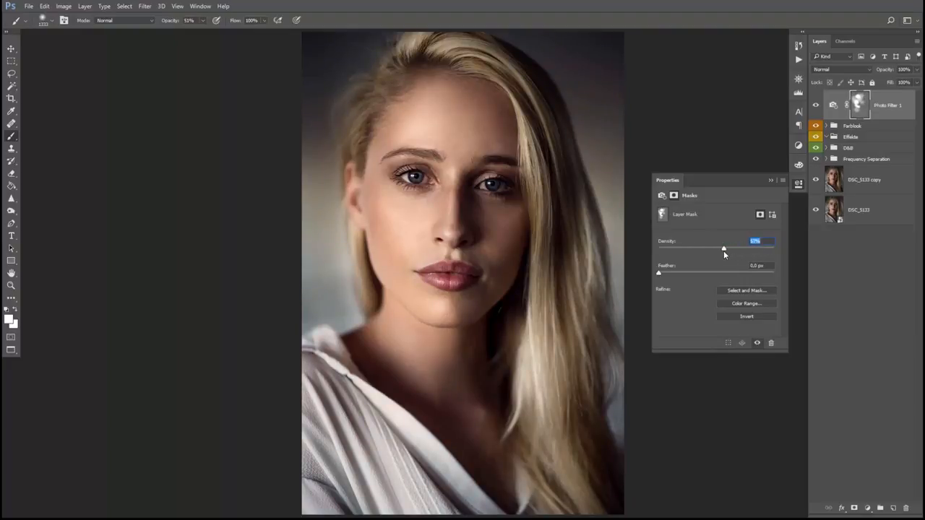
pyautogui.moveTo(723, 248); pyautogui.dragTo(752, 248)
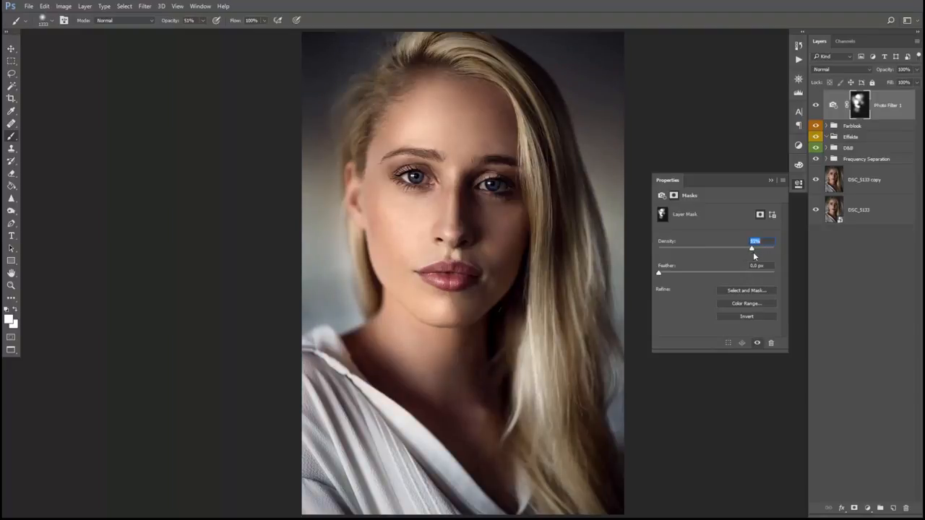
pyautogui.moveTo(731, 249); pyautogui.dragTo(757, 248)
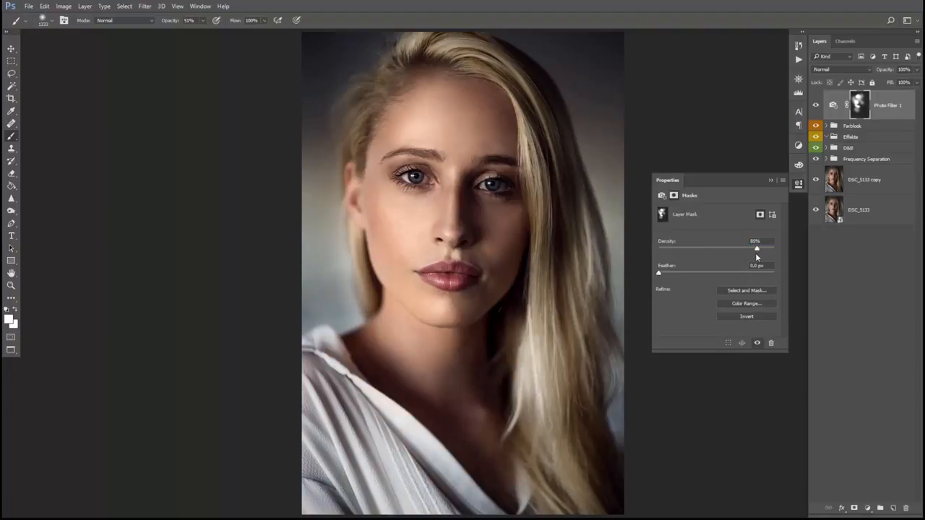